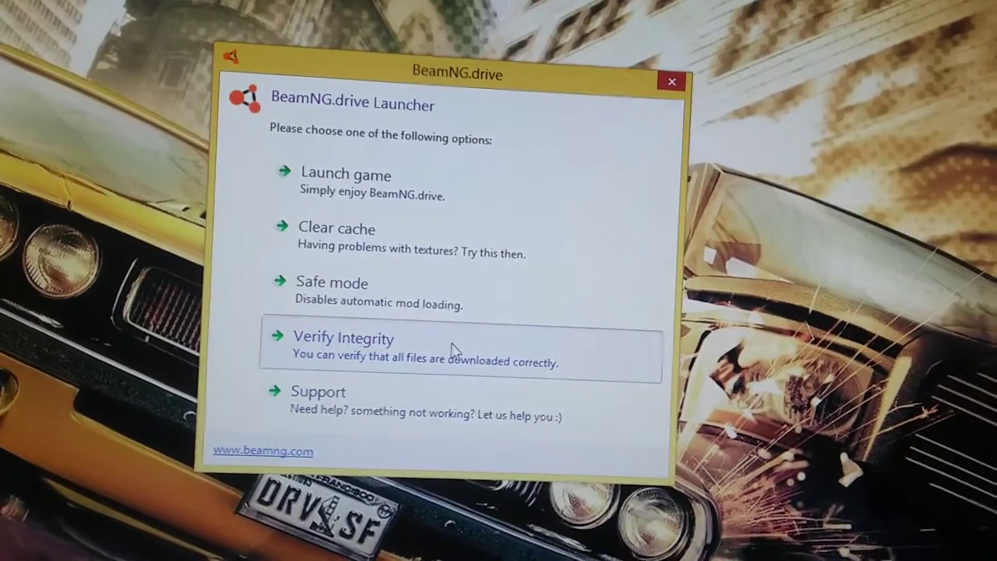
Start the Verify Integrity scan of the BeamNG.drive game files.
left_click(343, 339)
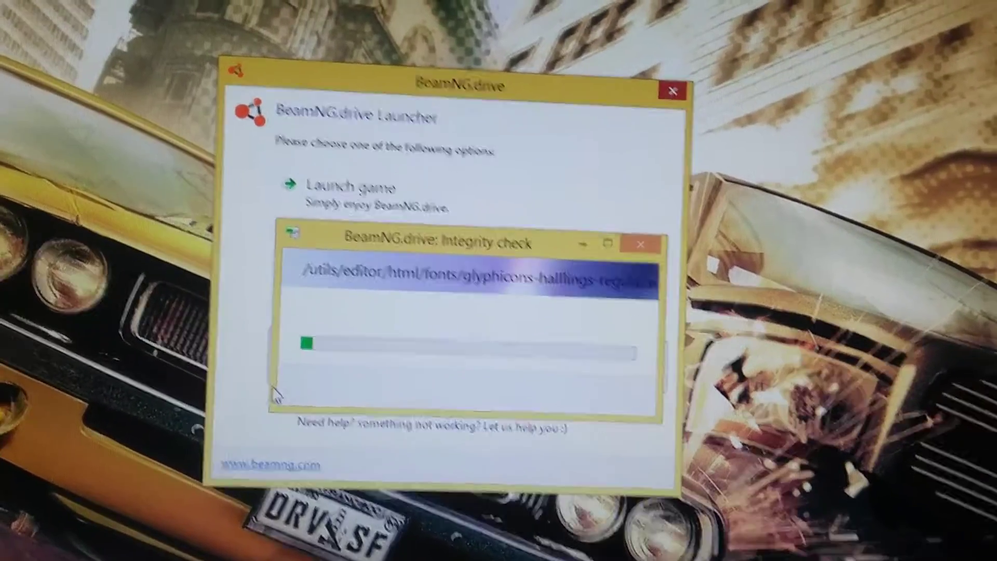